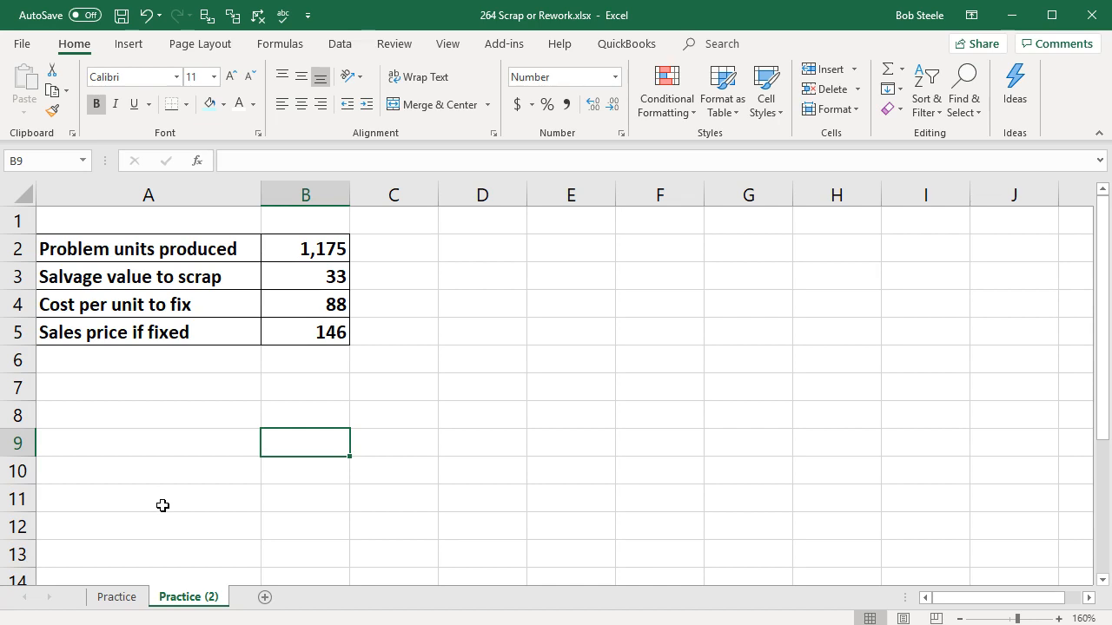
# Step: Review the input rows and label B7 'Scrap' for the comparison
pyautogui.click(148, 332)
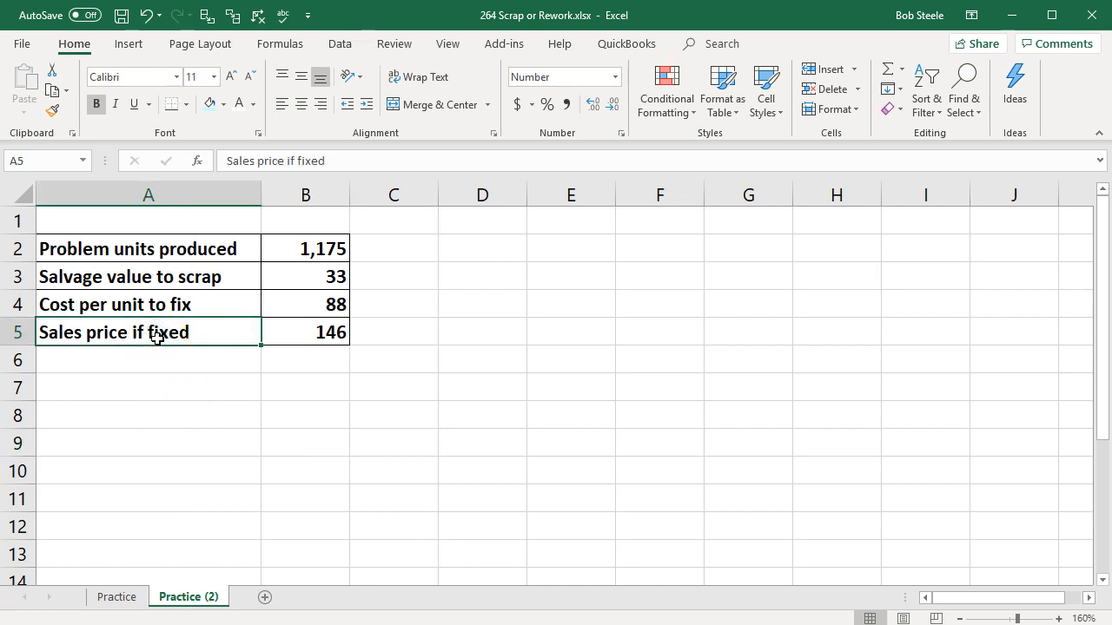
pyautogui.click(148, 387)
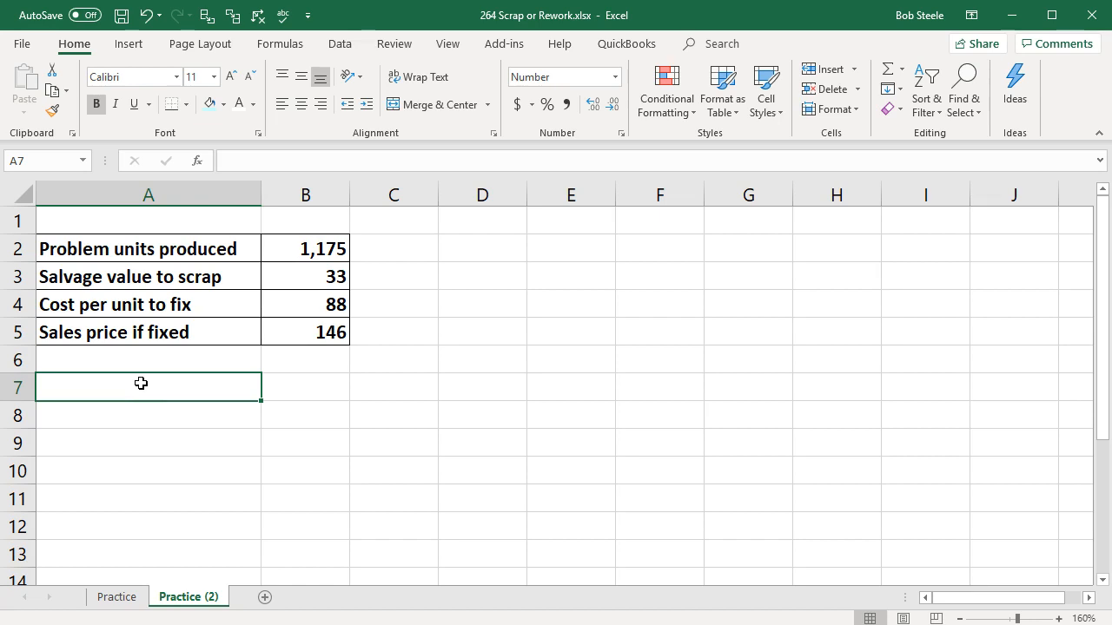
pyautogui.moveTo(149, 309)
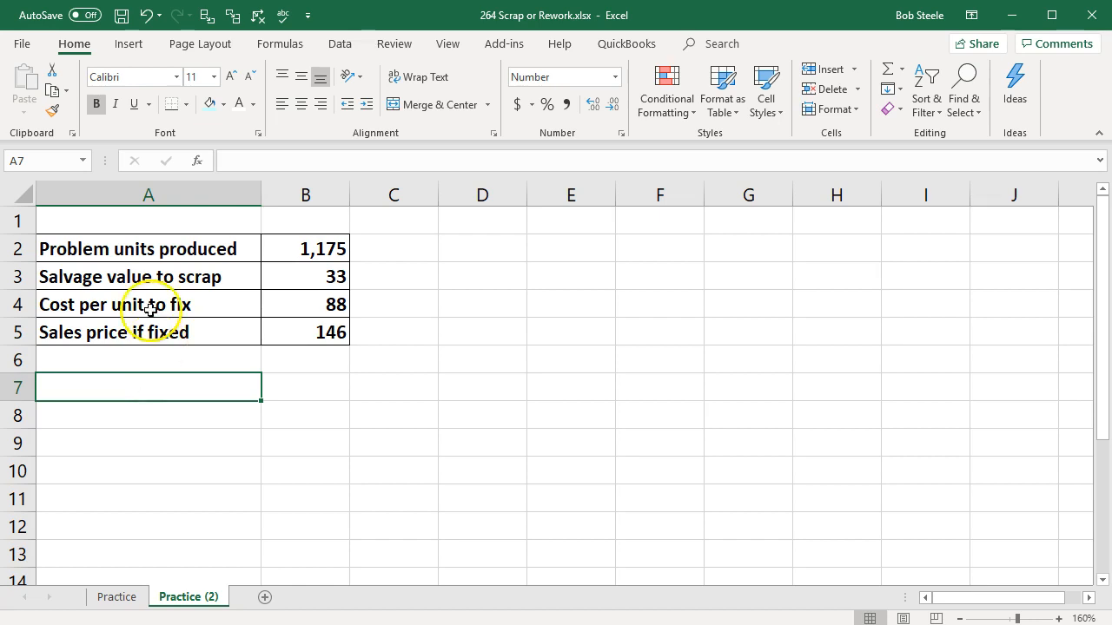
pyautogui.click(137, 248)
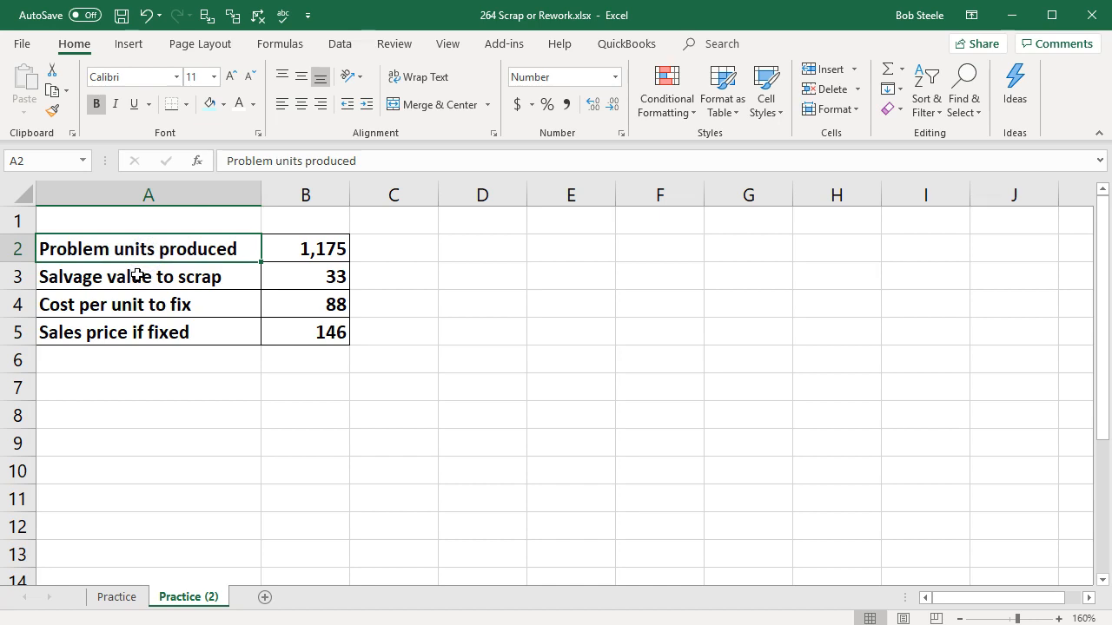
pyautogui.moveTo(487, 311)
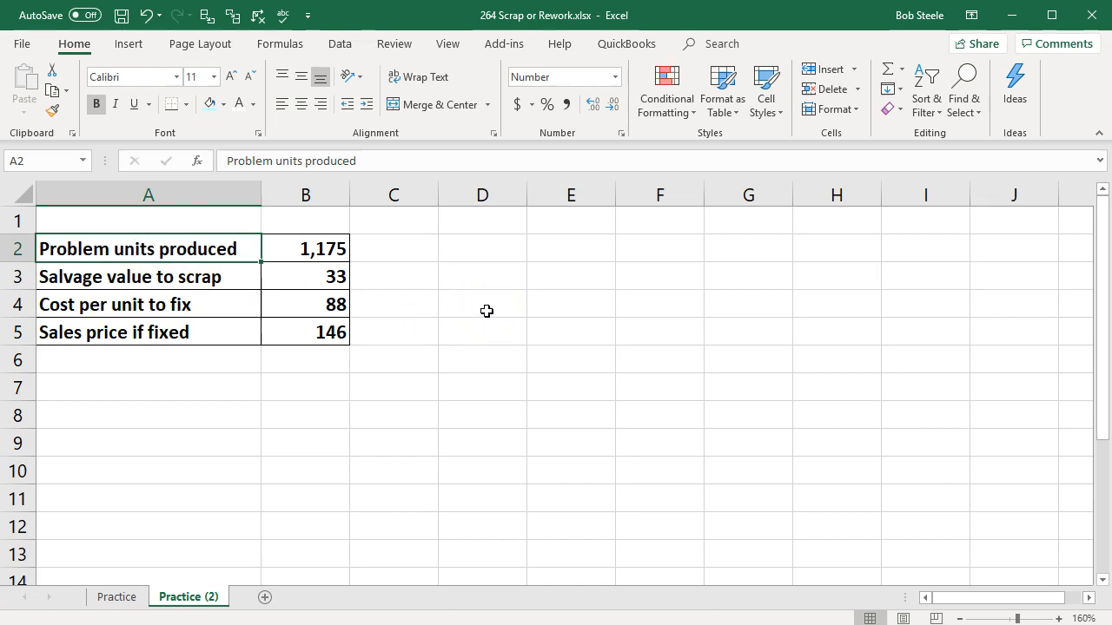
pyautogui.click(147, 276)
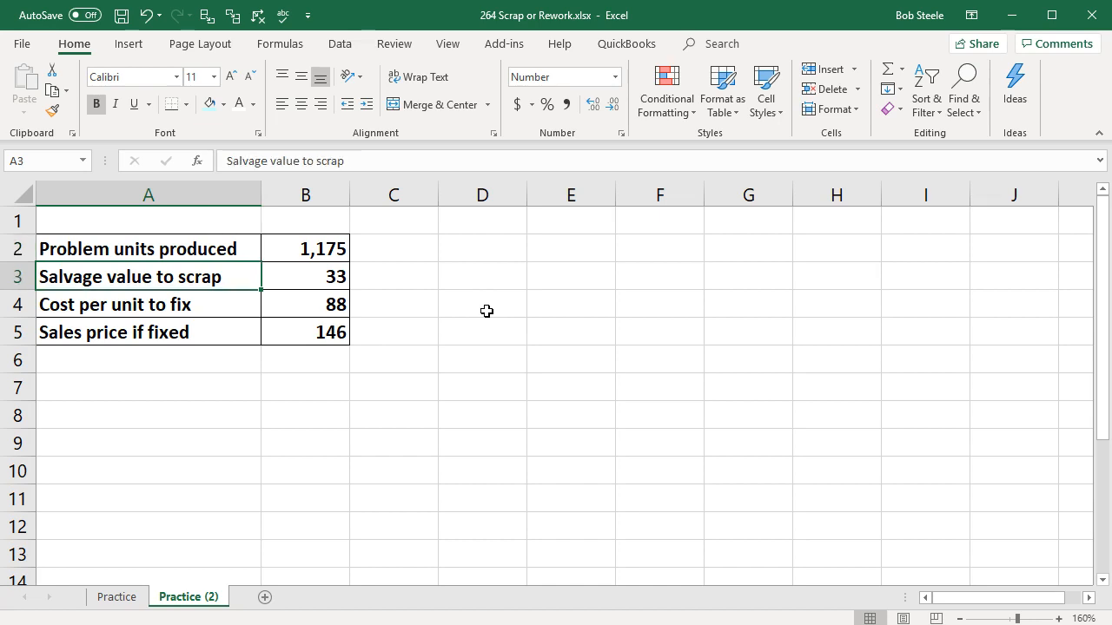
pyautogui.click(305, 277)
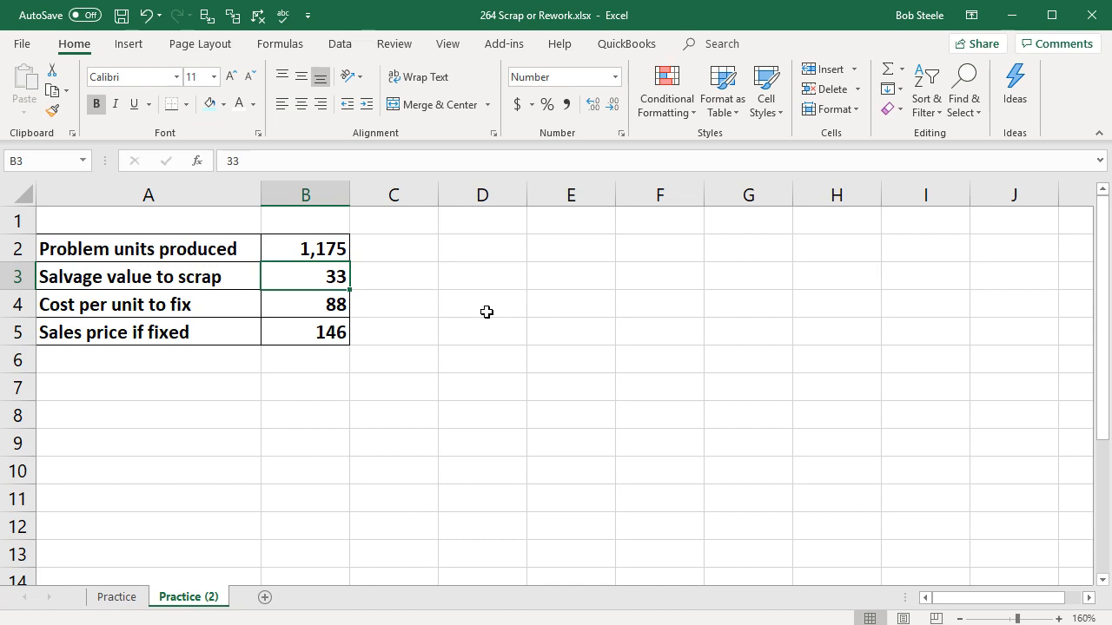
pyautogui.moveTo(318, 388)
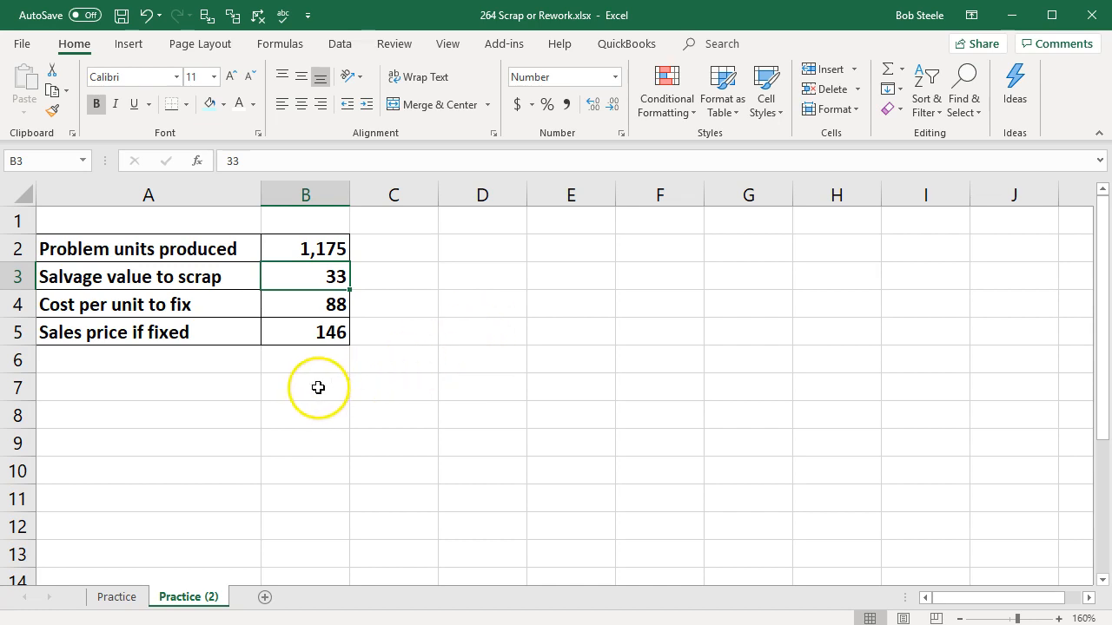
pyautogui.click(306, 388)
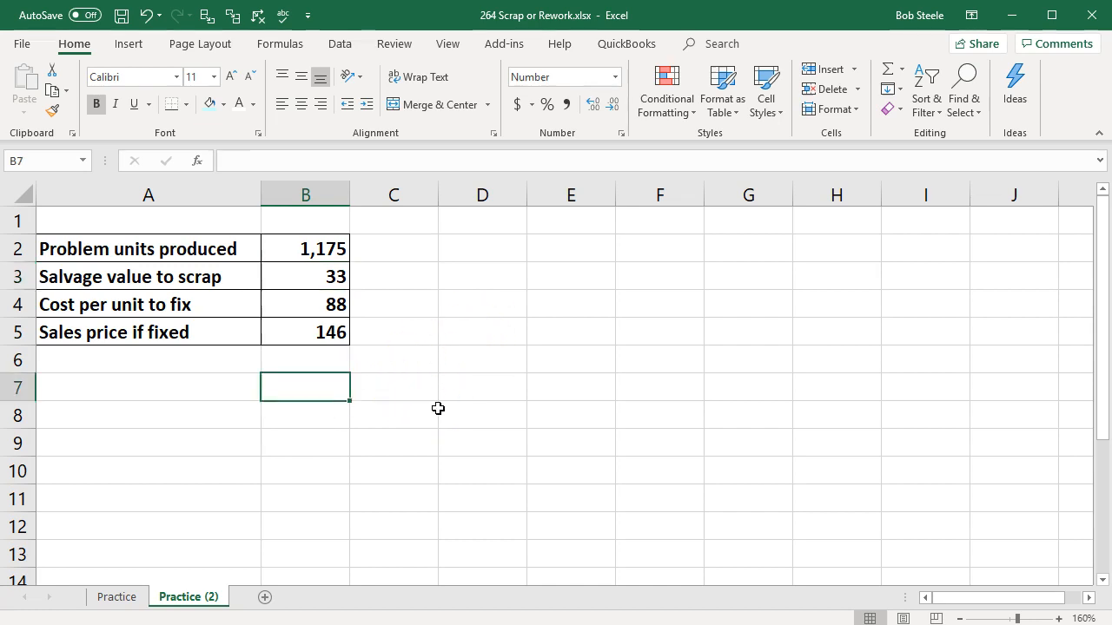
pyautogui.write('Scrap')
pyautogui.click(394, 388)
pyautogui.write('Fix')
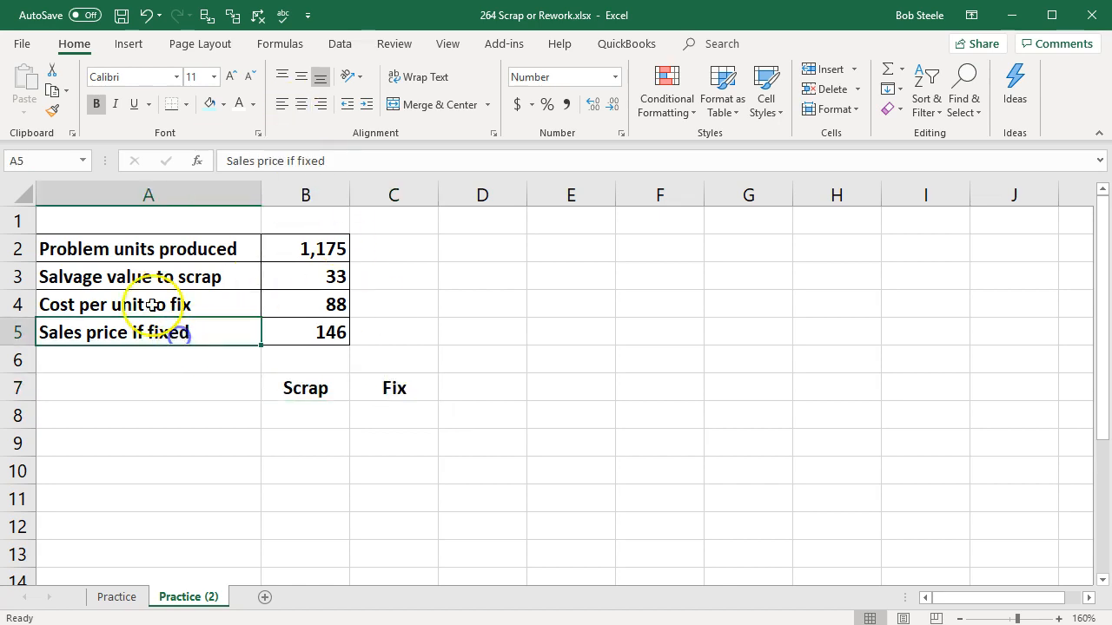
# Step: Label C7 'Fix', recheck the 1,175 units and prices, and select A8 for the first row
pyautogui.click(147, 248)
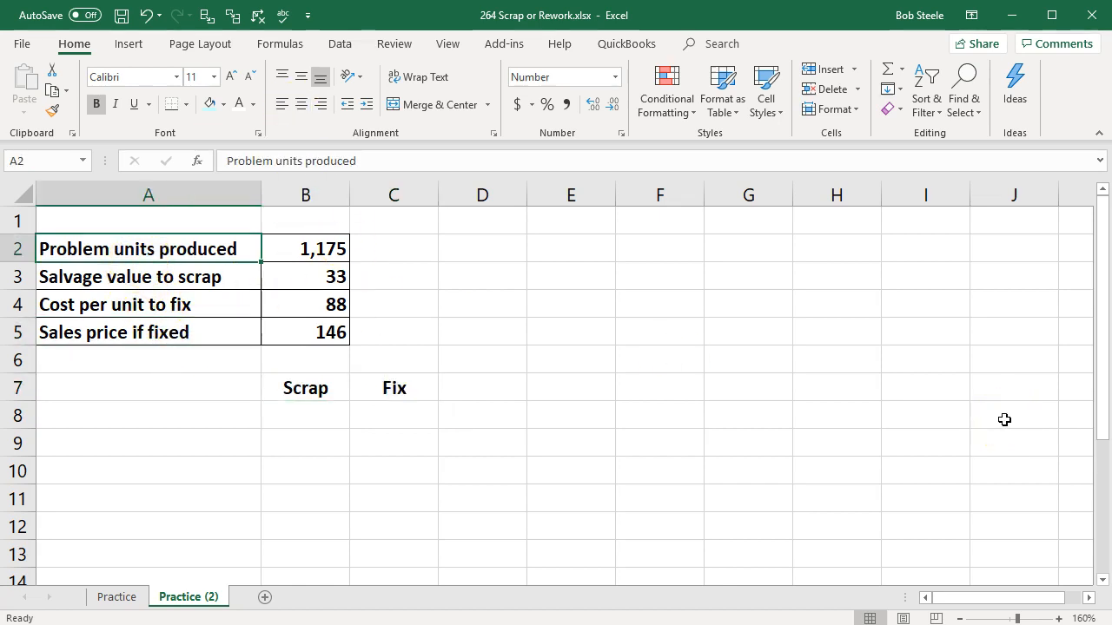
pyautogui.click(306, 249)
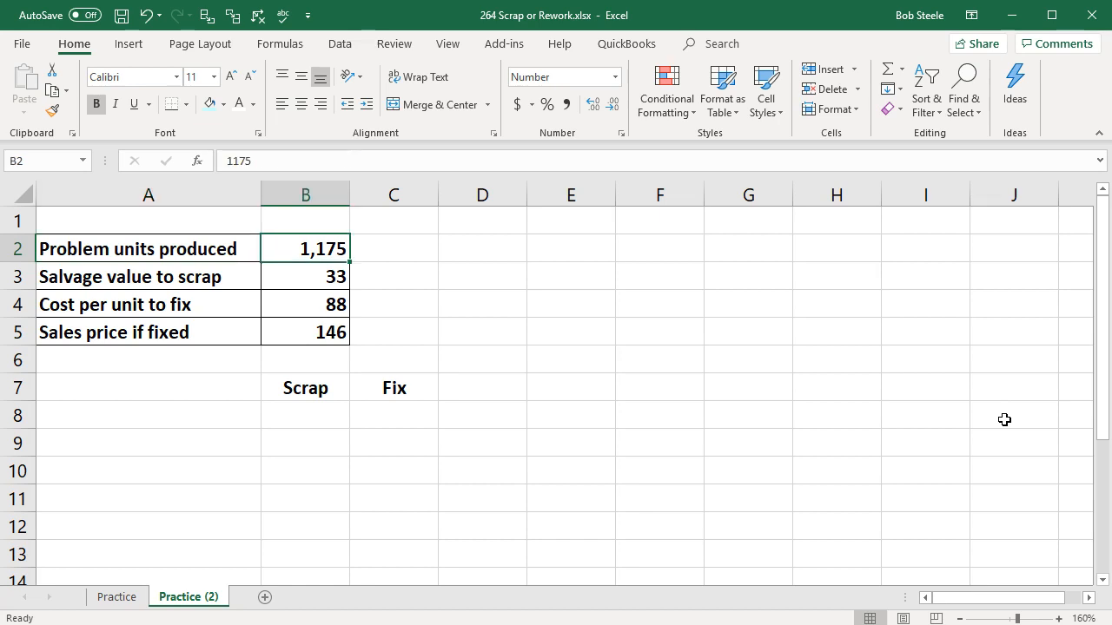
pyautogui.click(148, 276)
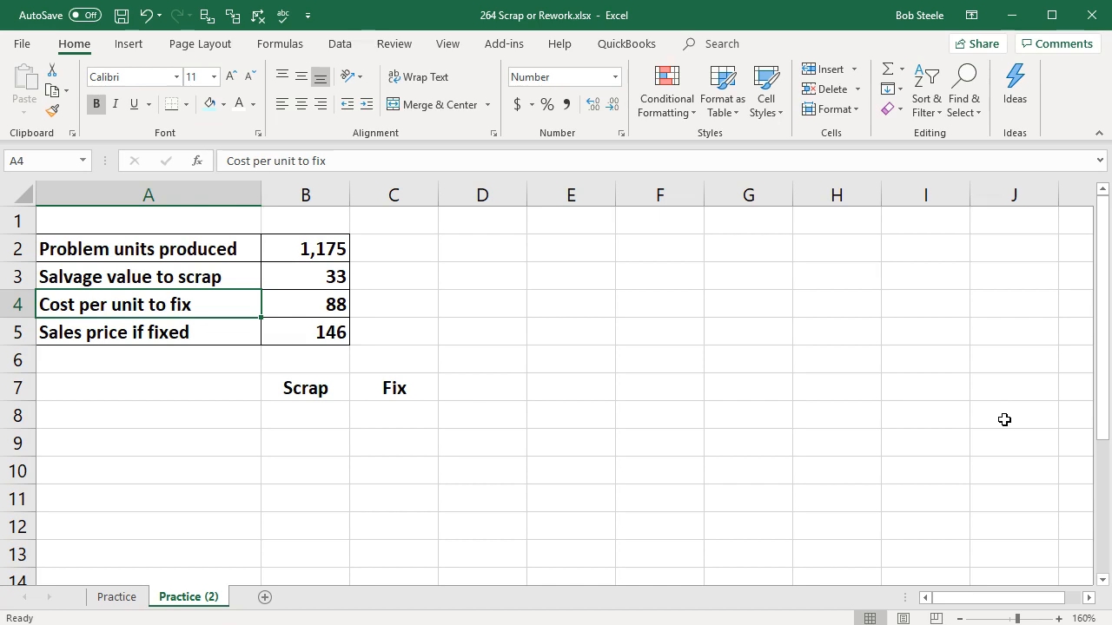
pyautogui.click(147, 332)
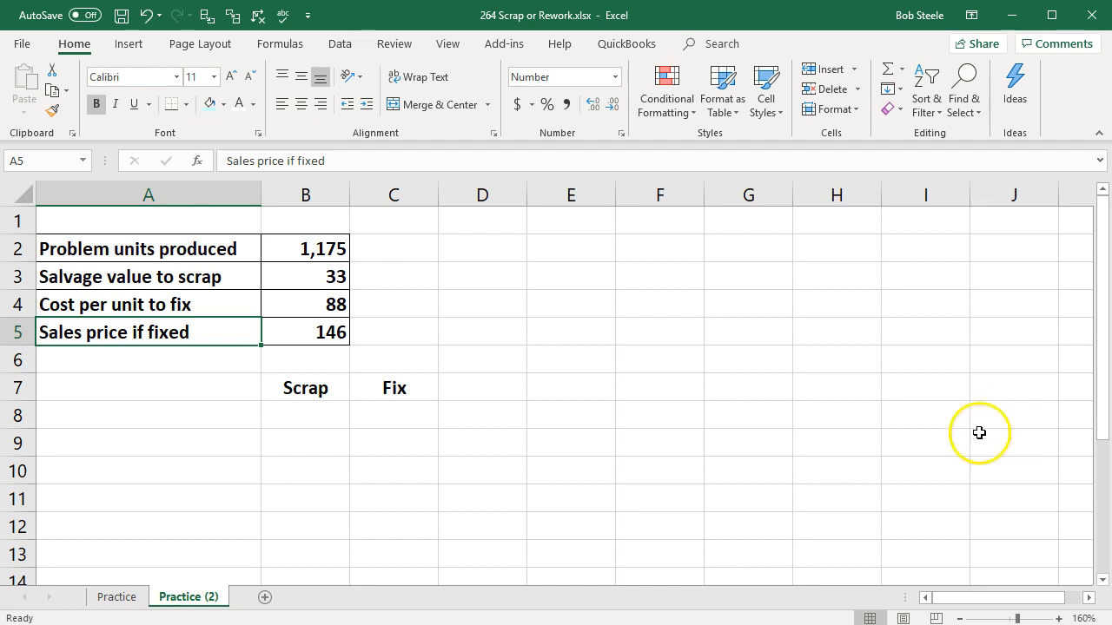
pyautogui.click(143, 413)
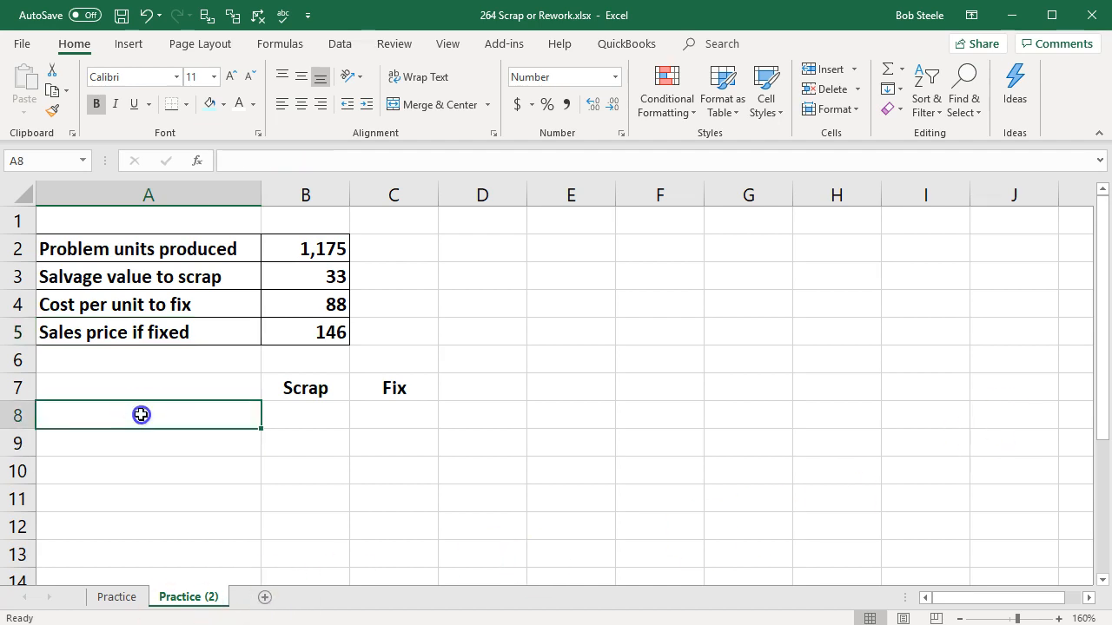
# Step: Add a Sales row with Scrap sales of 38,775 as 1,175 units times salvage value 33
pyautogui.write('Sales')
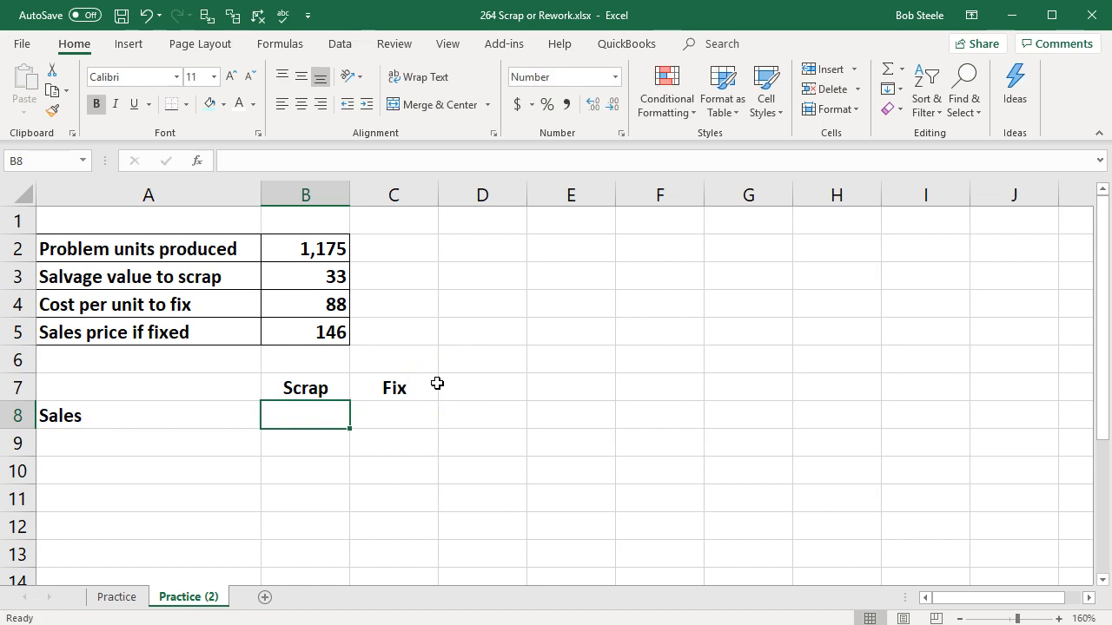
pyautogui.write('=')
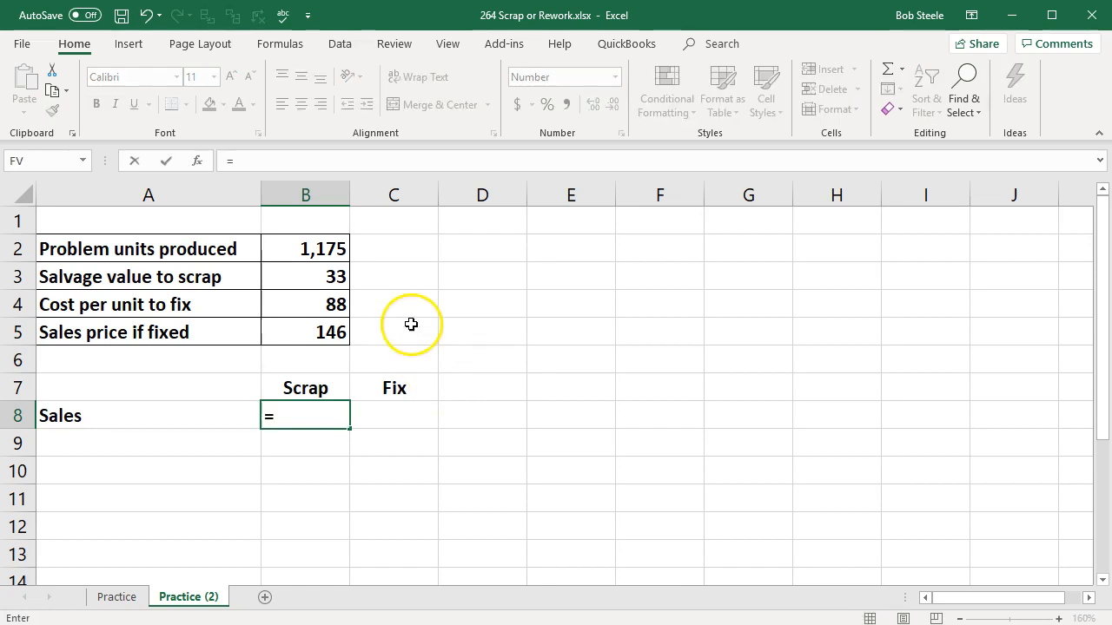
pyautogui.click(305, 250)
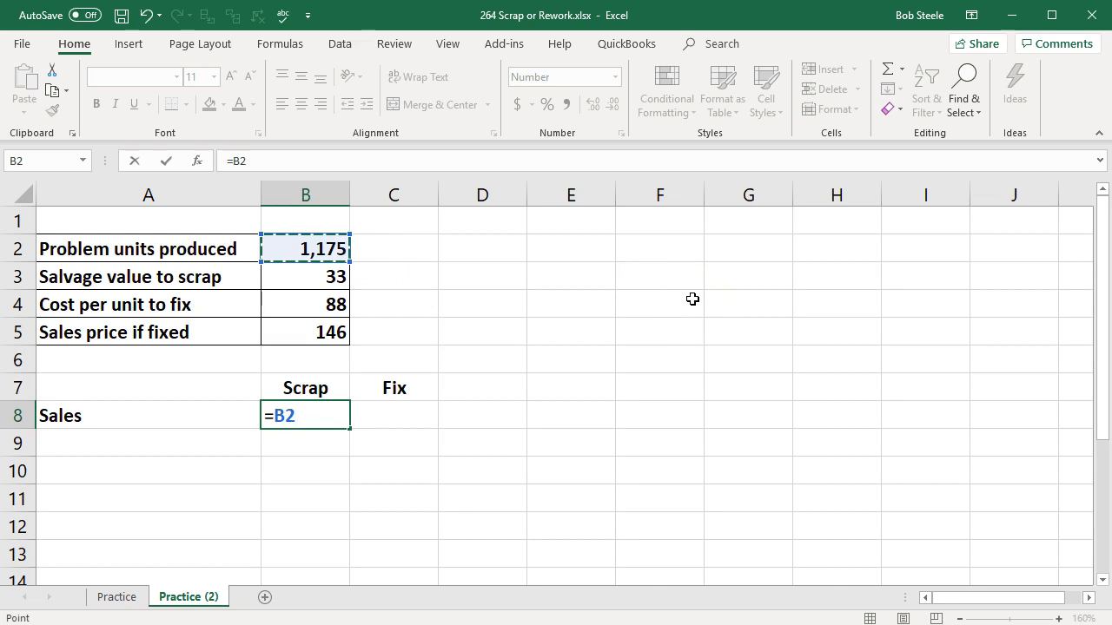
pyautogui.write('*')
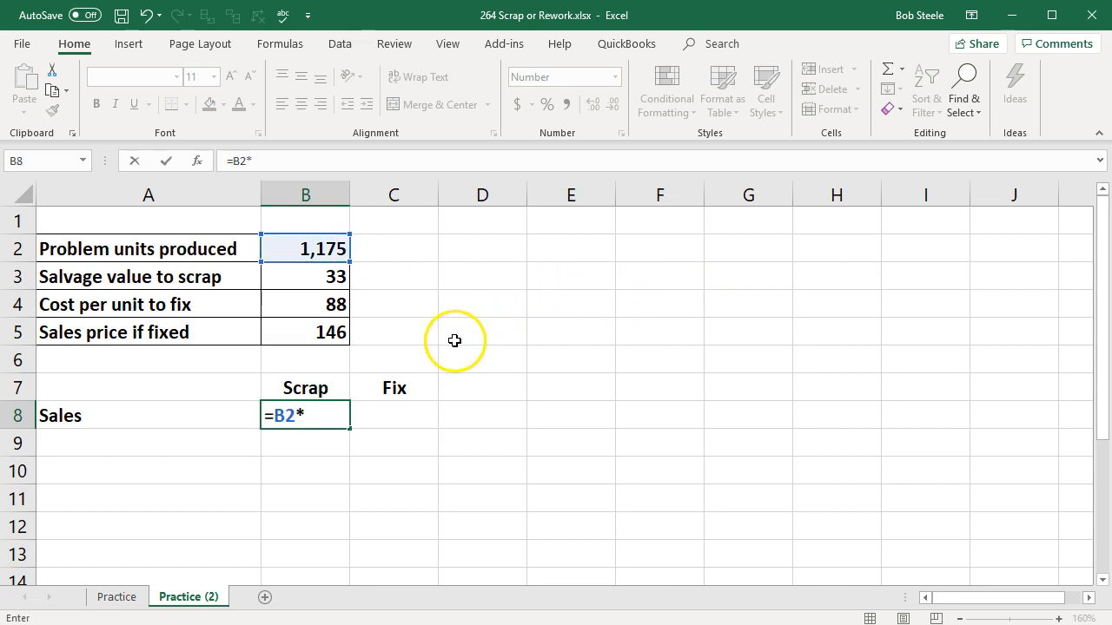
pyautogui.moveTo(385, 330)
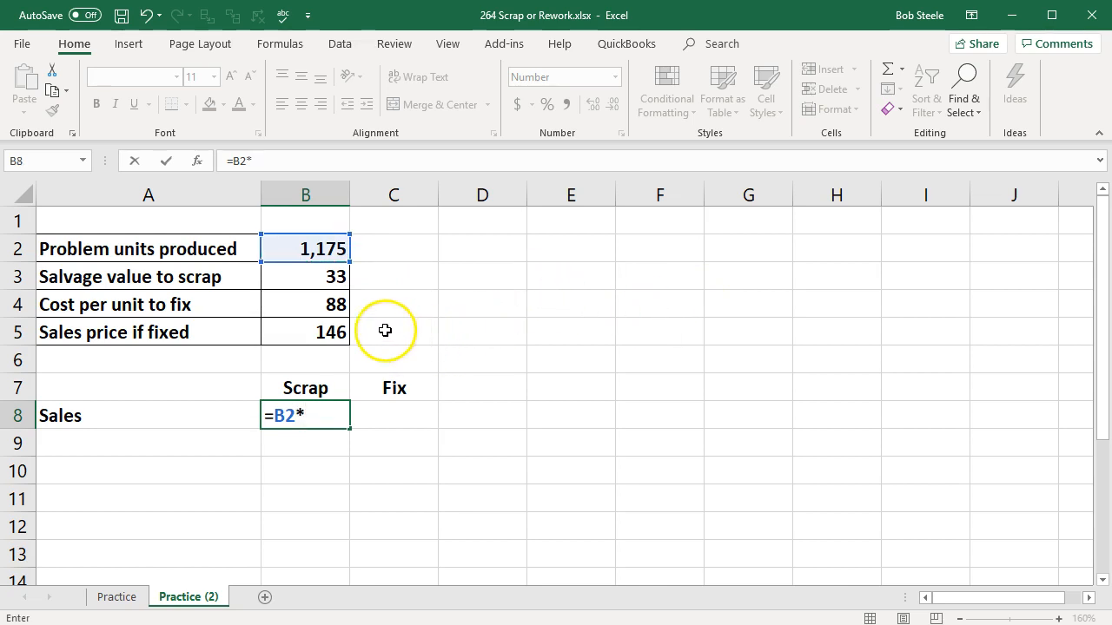
pyautogui.click(306, 276)
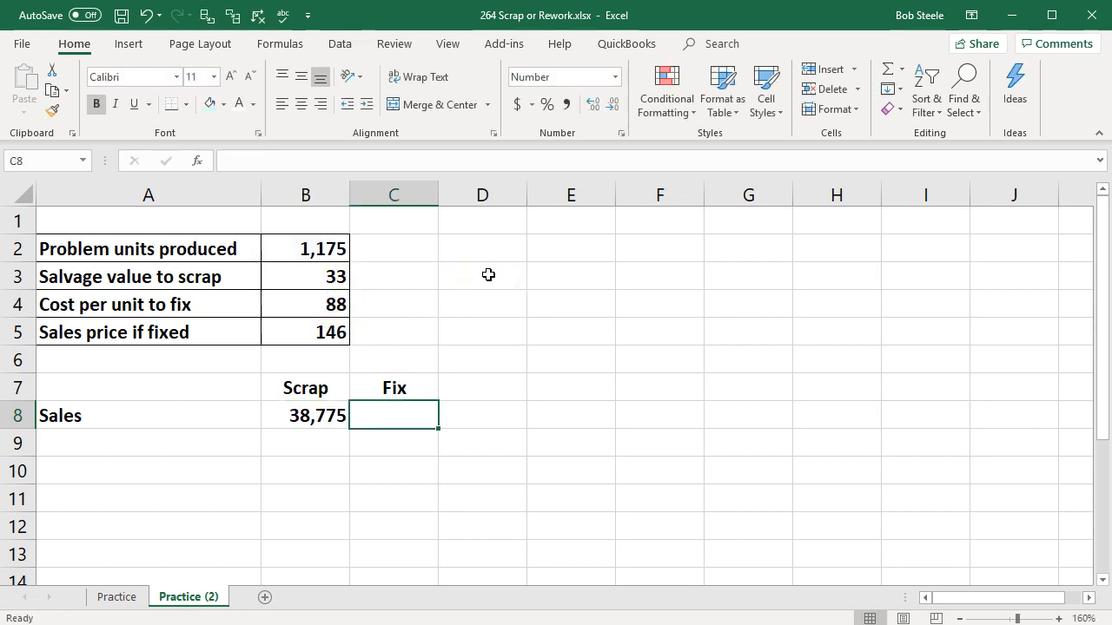
# Step: Compute Fix sales of 171,550 as units times the sales price if fixed
pyautogui.write('=')
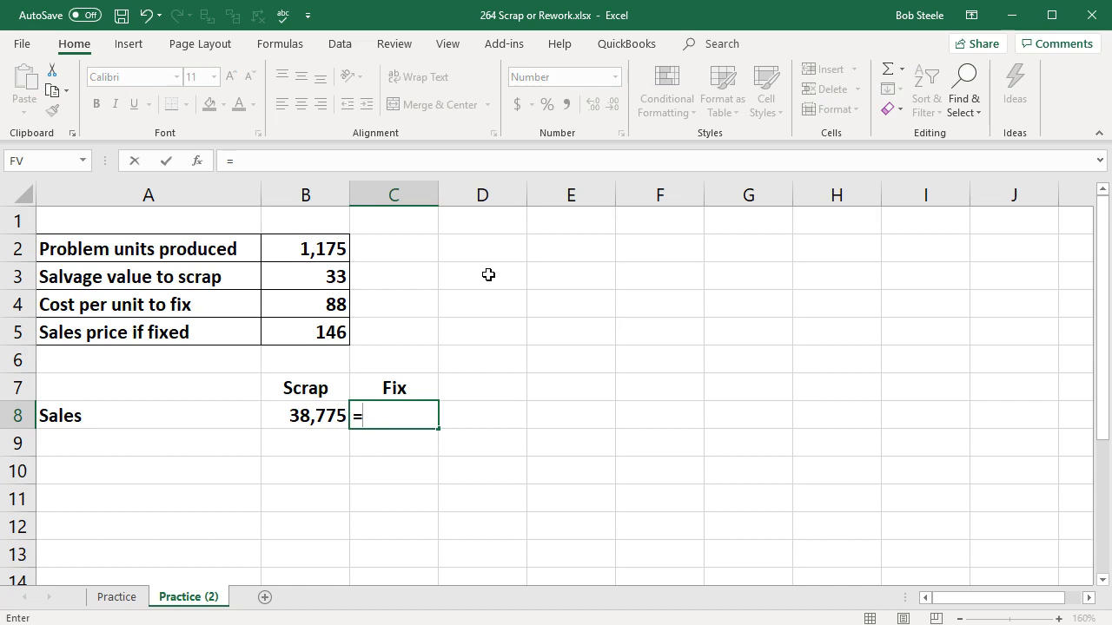
pyautogui.click(305, 248)
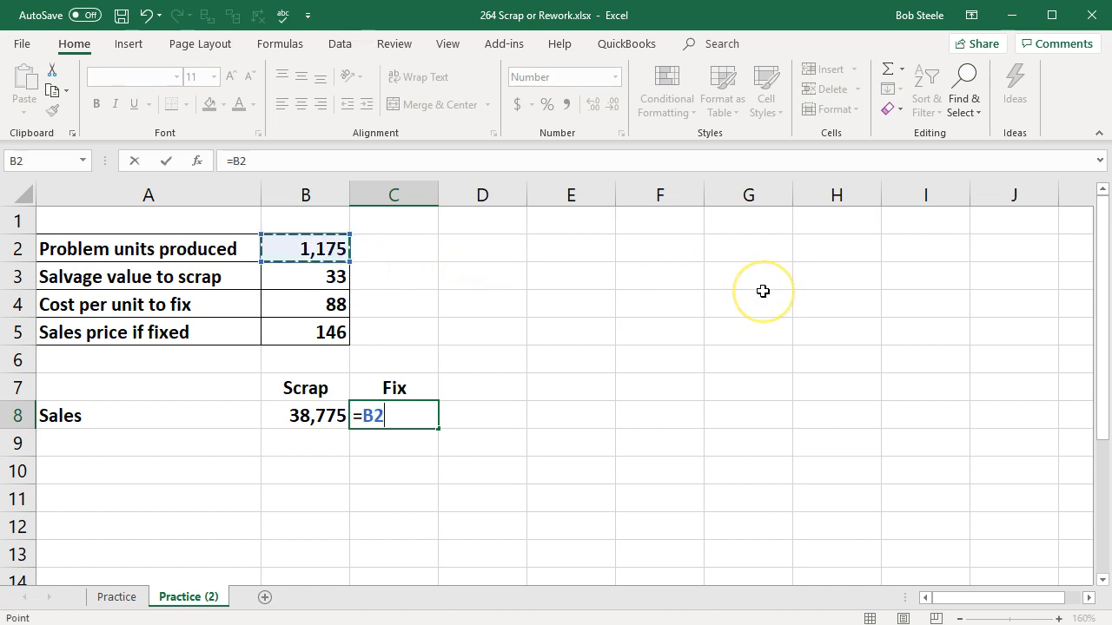
pyautogui.write('*')
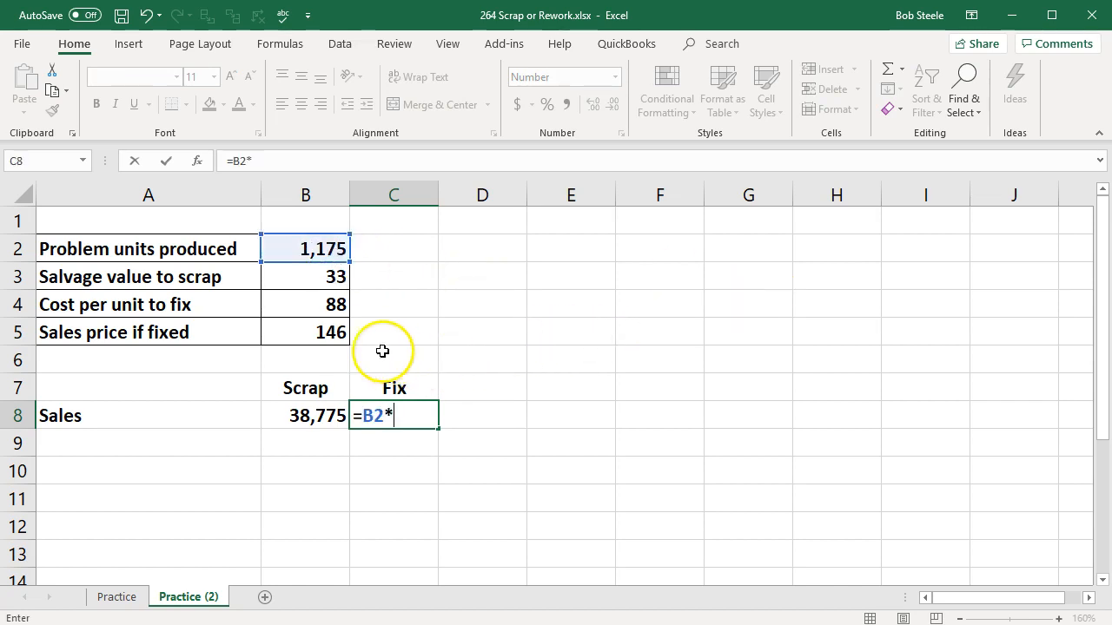
pyautogui.press('Return')
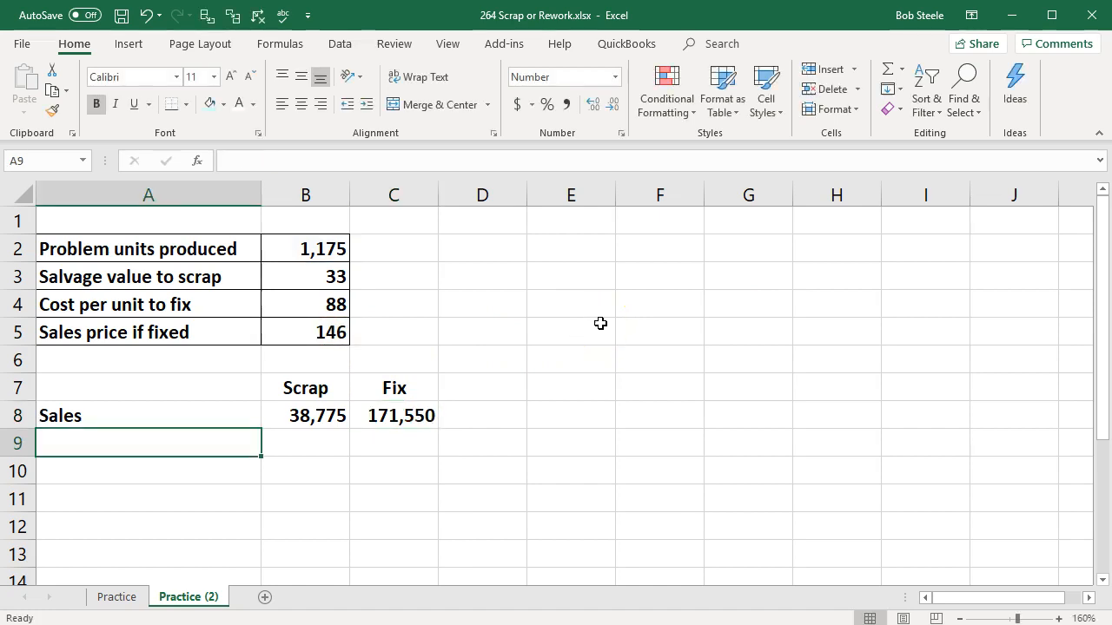
# Step: Add a Cost to repair row: 0 for Scrap, 103,400 for Fix as units times cost per unit, underlined
pyautogui.write('Cost to repair')
pyautogui.click(305, 443)
pyautogui.write('0')
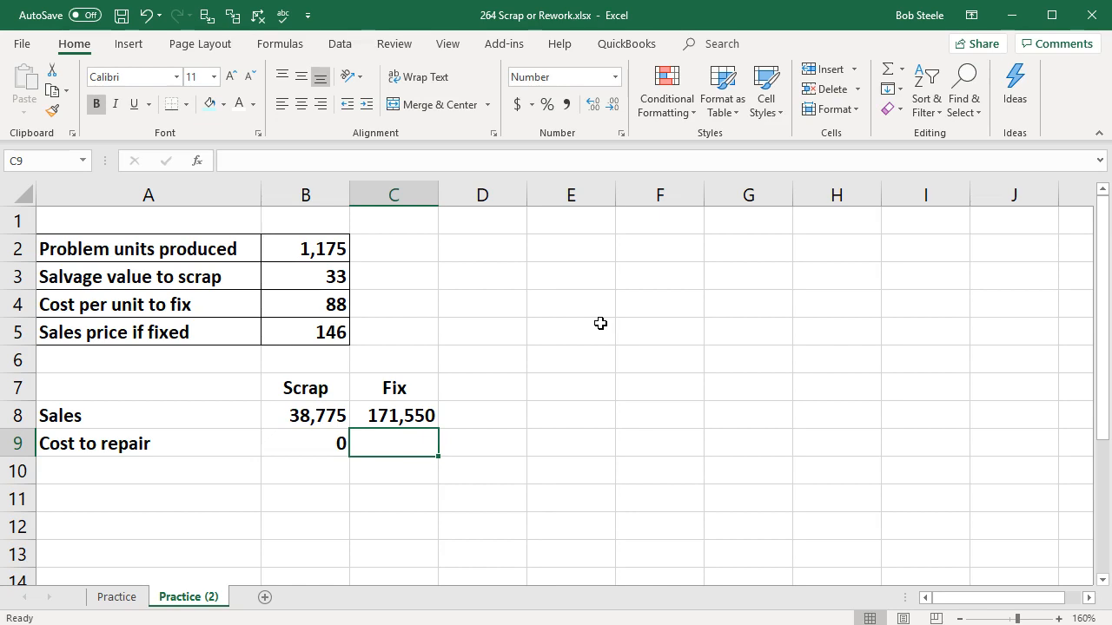
pyautogui.write('=')
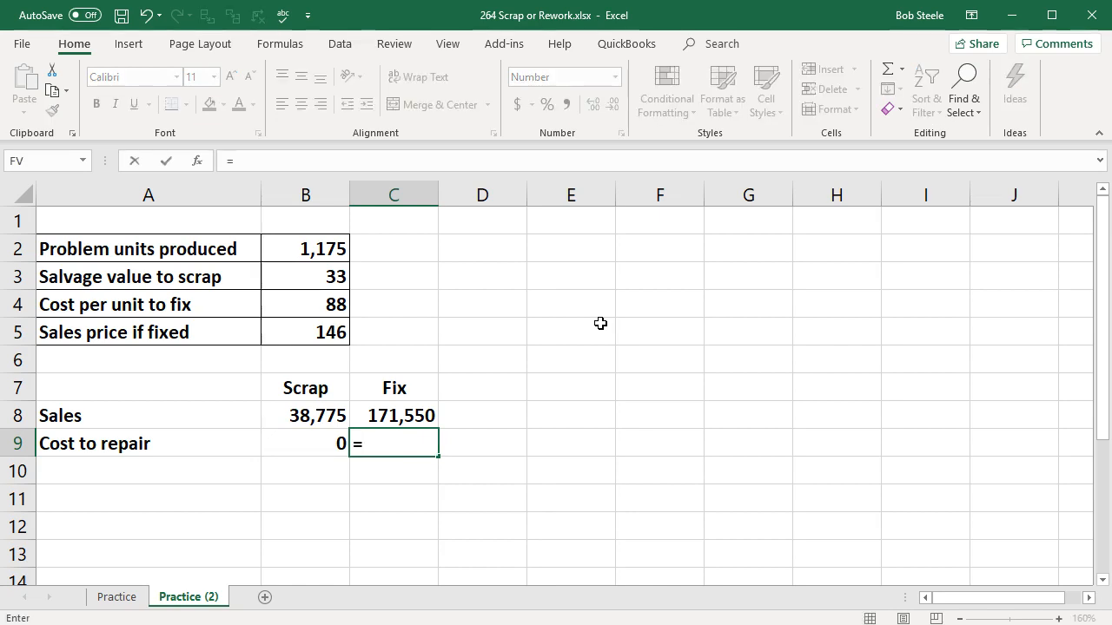
pyautogui.click(306, 248)
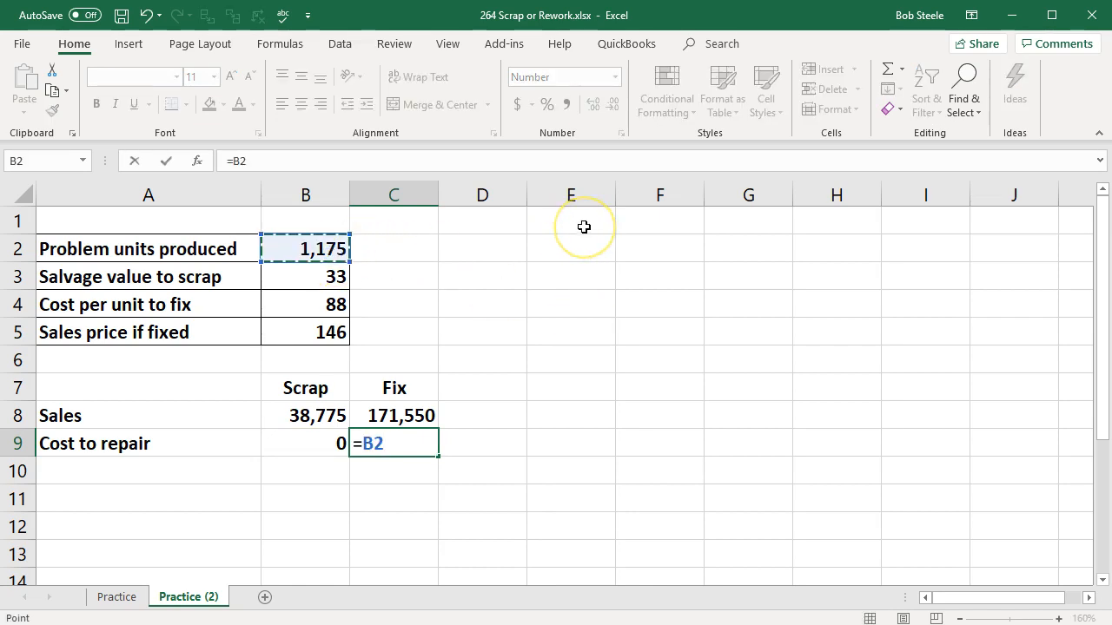
pyautogui.click(305, 304)
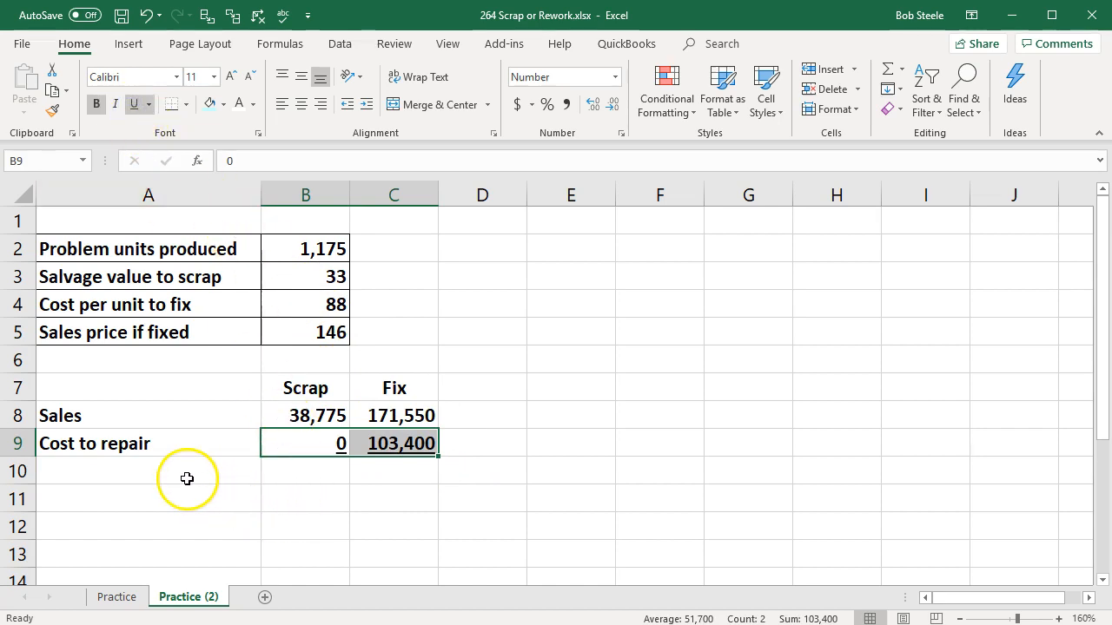
# Step: Add an Income row of sales minus repair cost (38,775 Scrap, 68,150 Fix) with double underline
pyautogui.write('Income')
pyautogui.click(306, 471)
pyautogui.write('=')
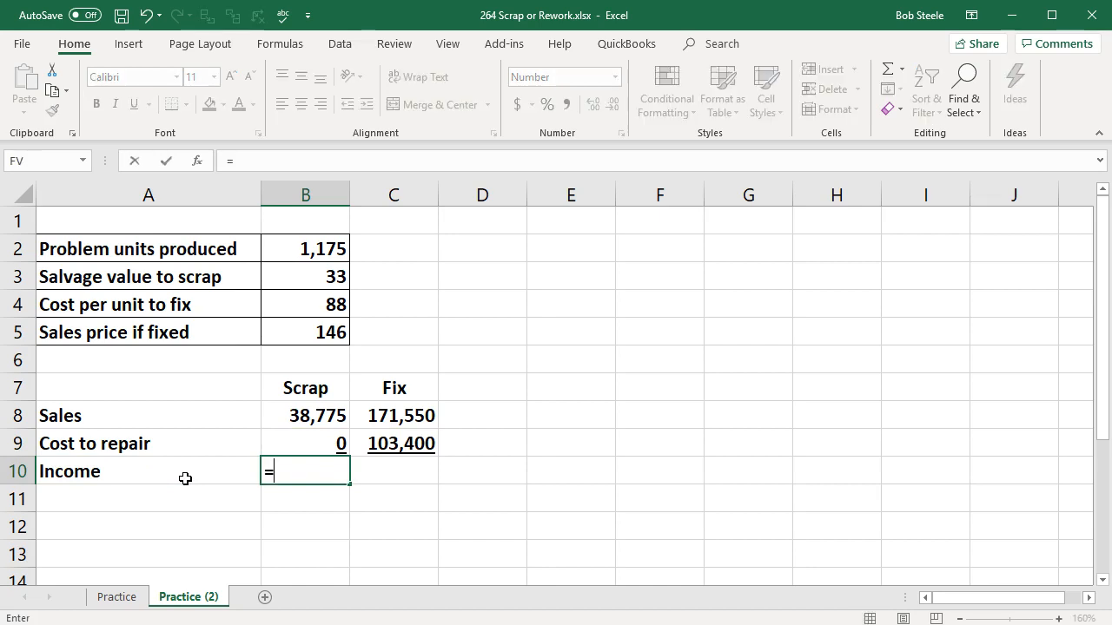
pyautogui.click(305, 416)
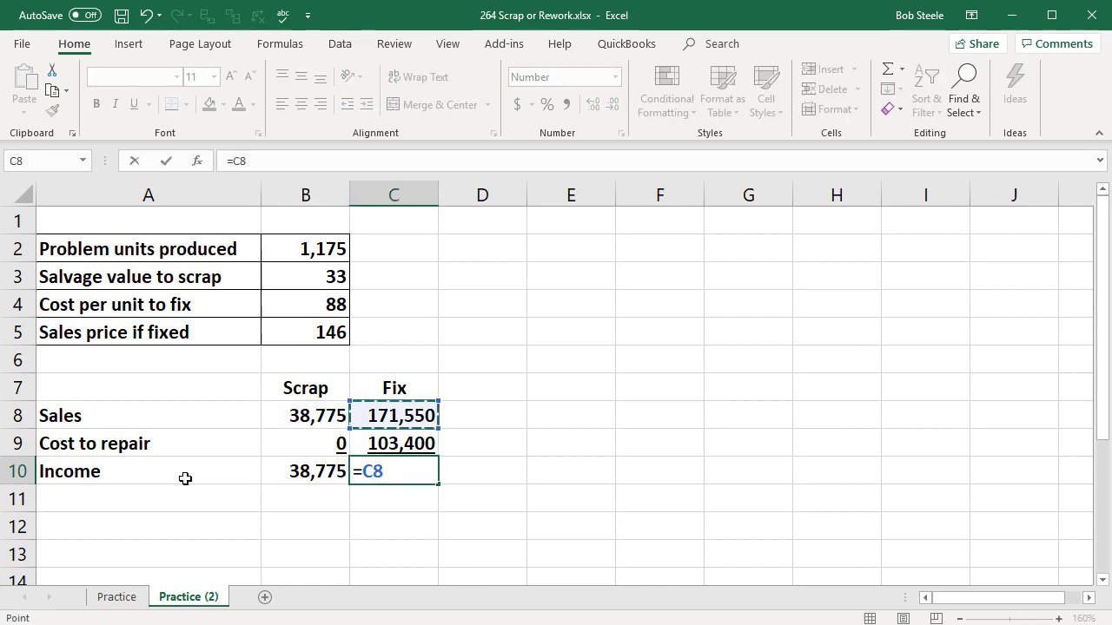
pyautogui.write('-')
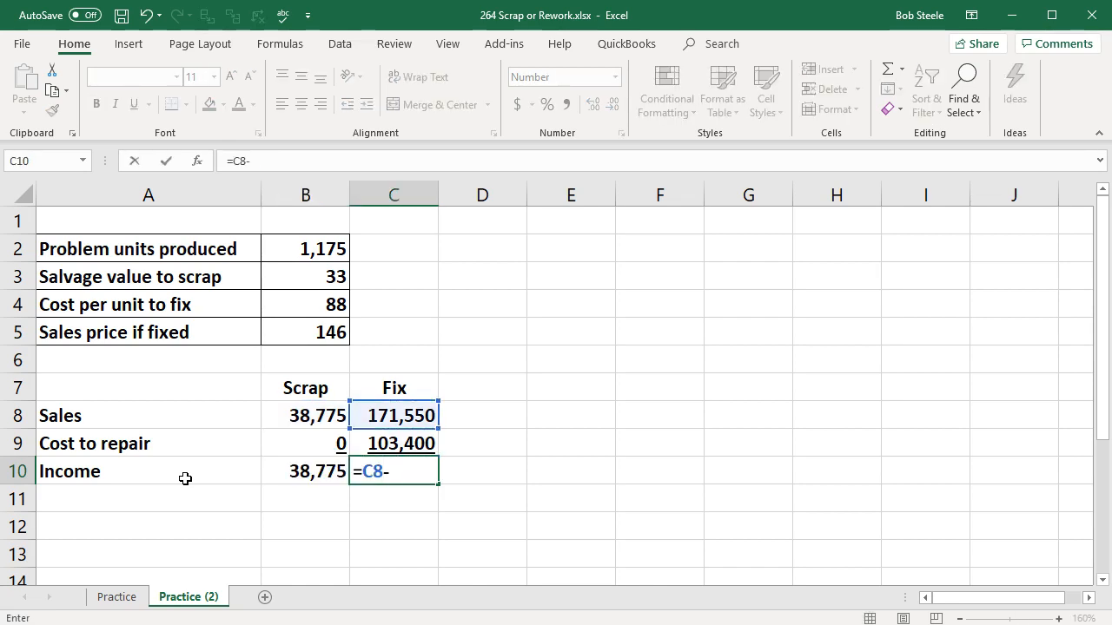
pyautogui.press('Return')
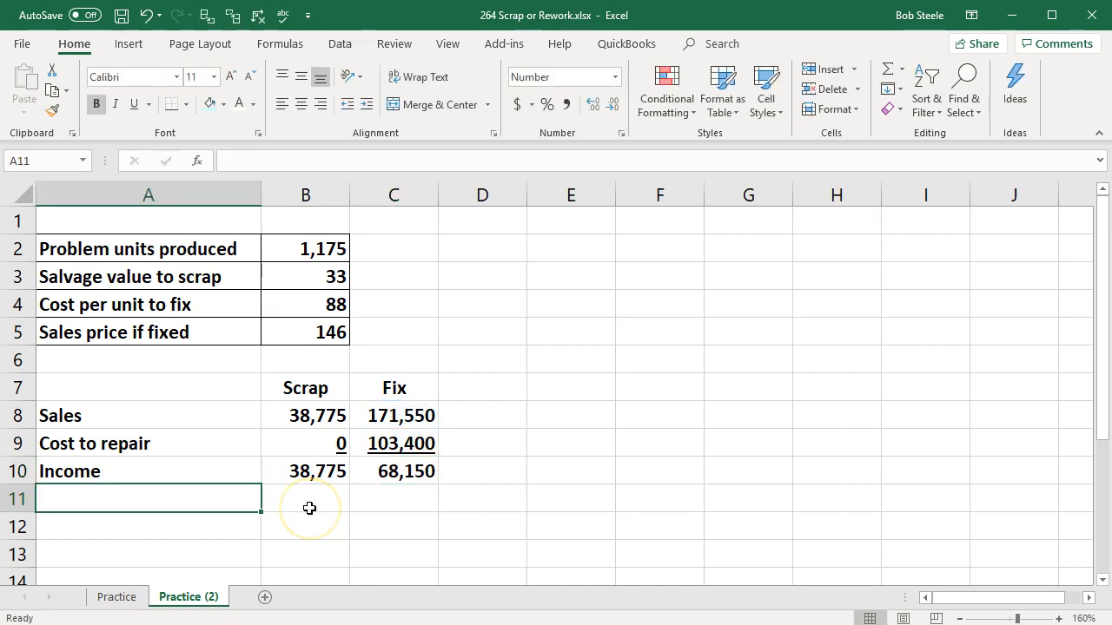
pyautogui.moveTo(378, 297)
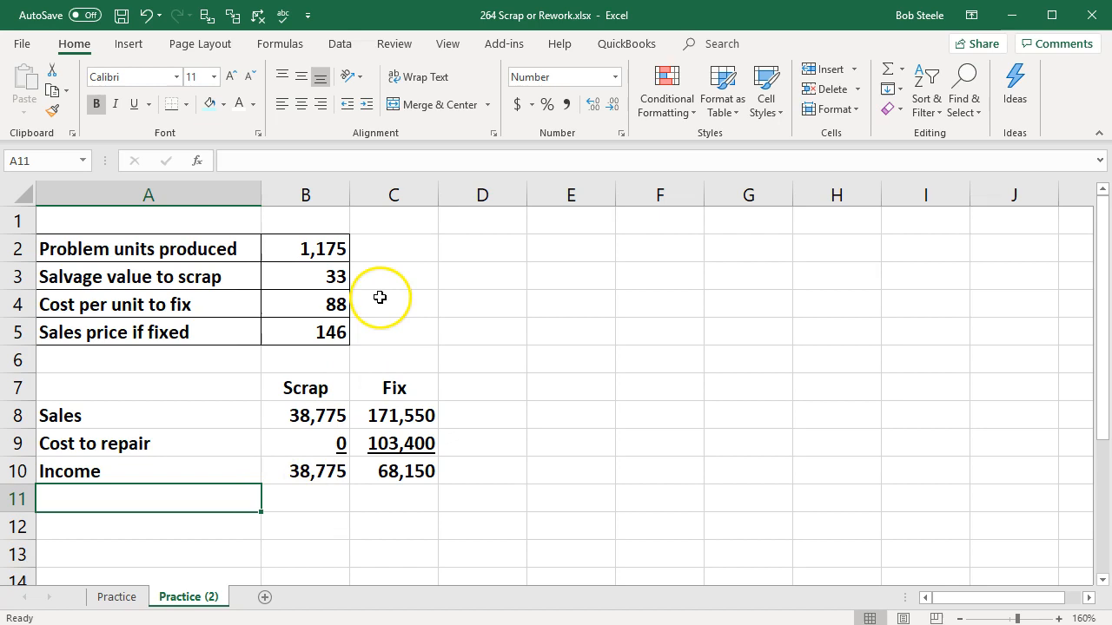
pyautogui.moveTo(370, 278)
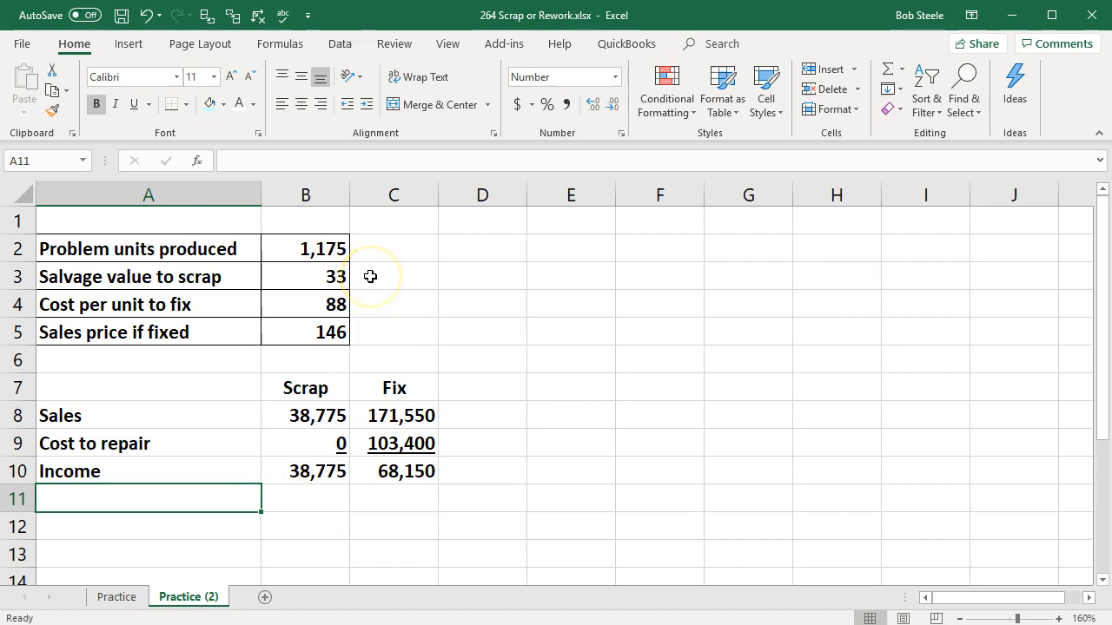
pyautogui.moveTo(369, 276)
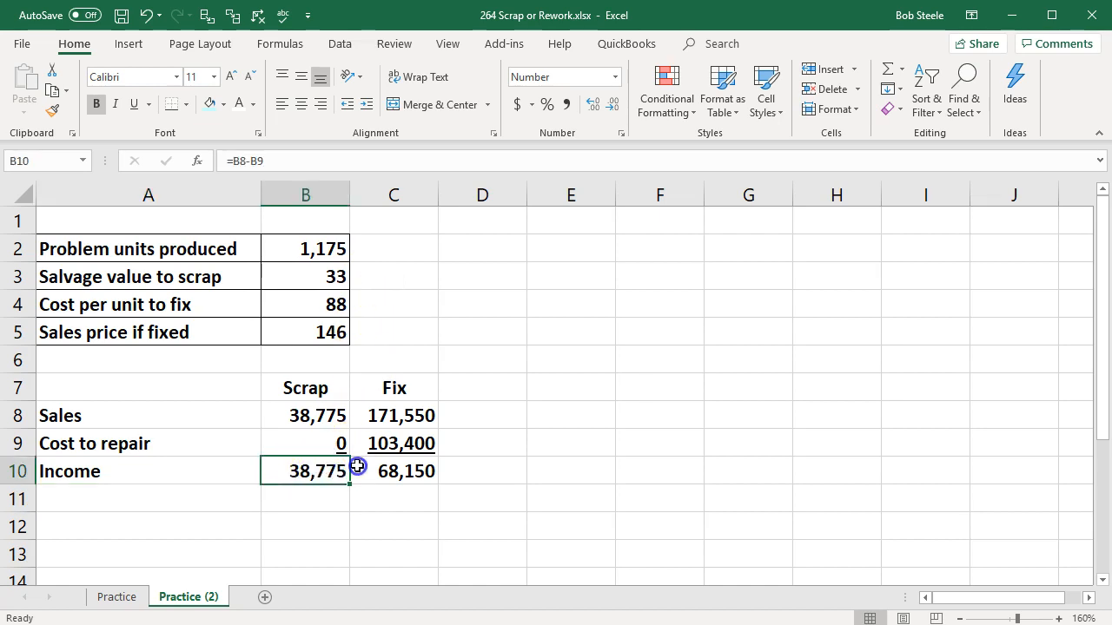
pyautogui.moveTo(306, 471); pyautogui.dragTo(393, 471)
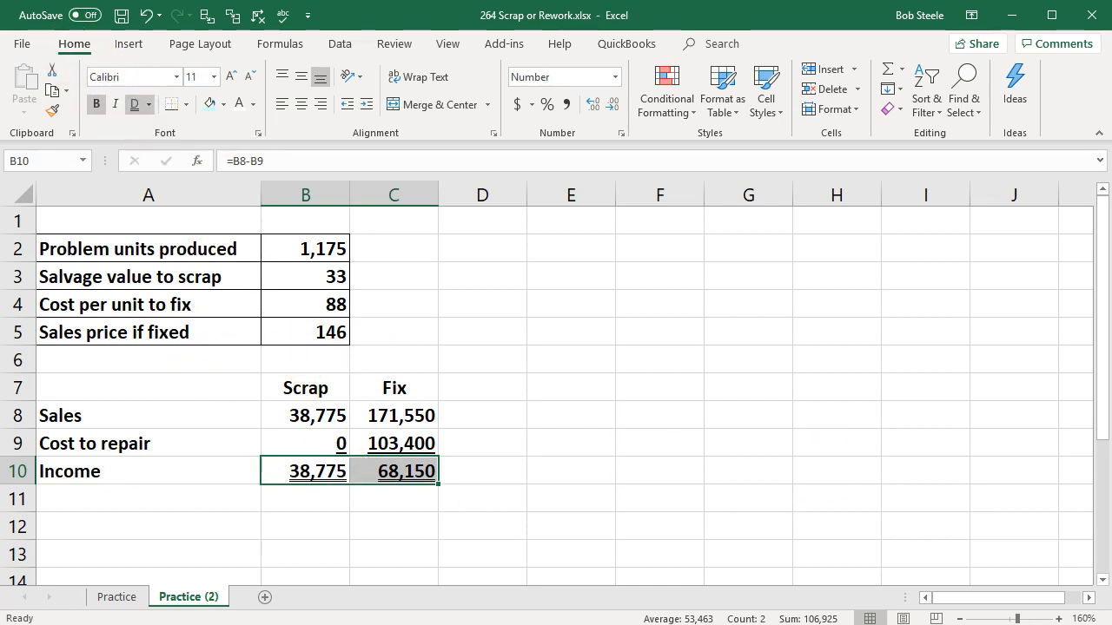
# Step: Add a 'We should' row reading Fix and check the income formulas
pyautogui.press('ctrl+c')
pyautogui.write('Fix')
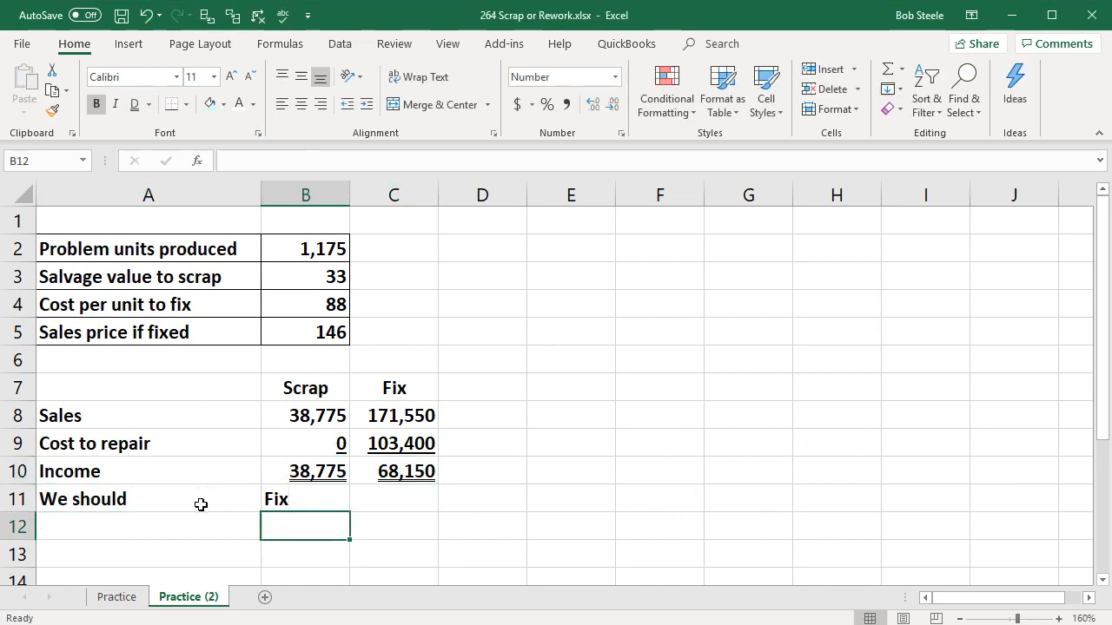
pyautogui.click(392, 471)
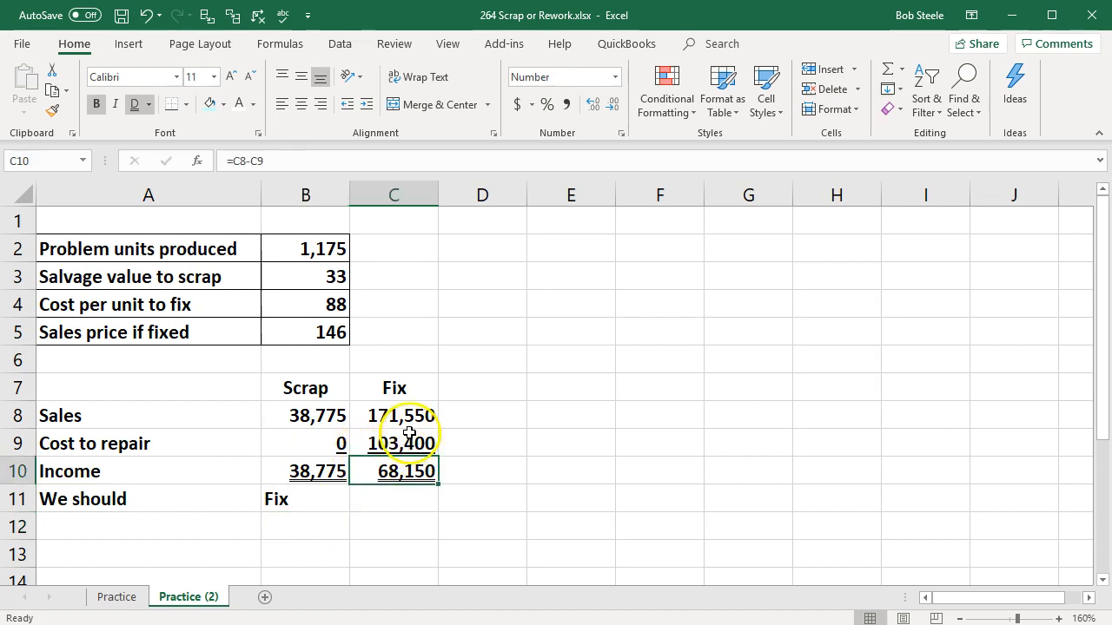
pyautogui.click(392, 443)
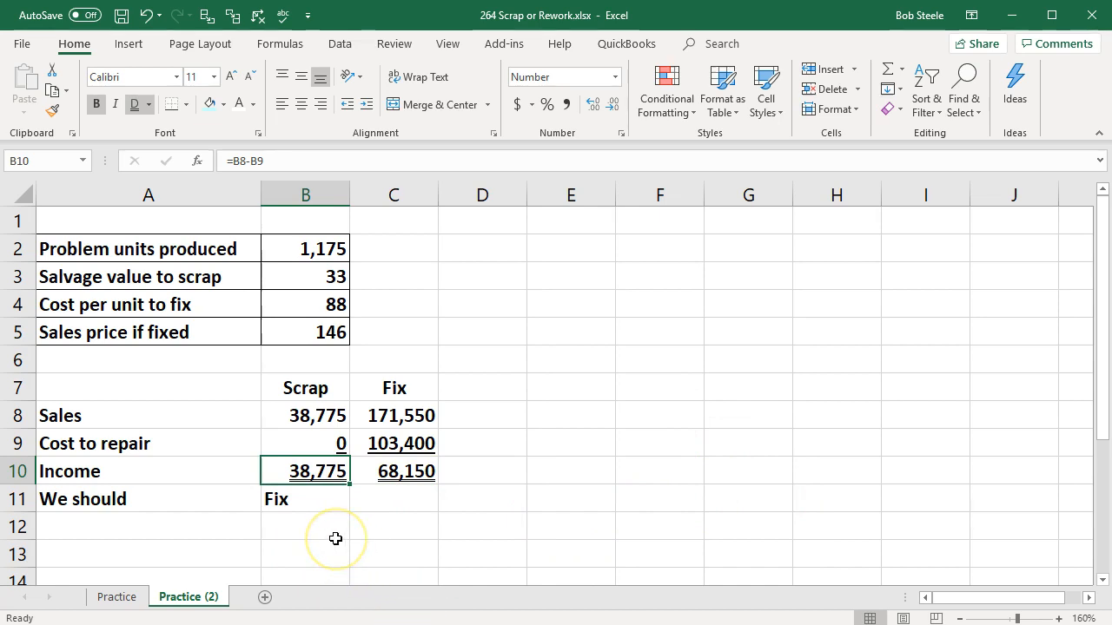
pyautogui.moveTo(174, 389)
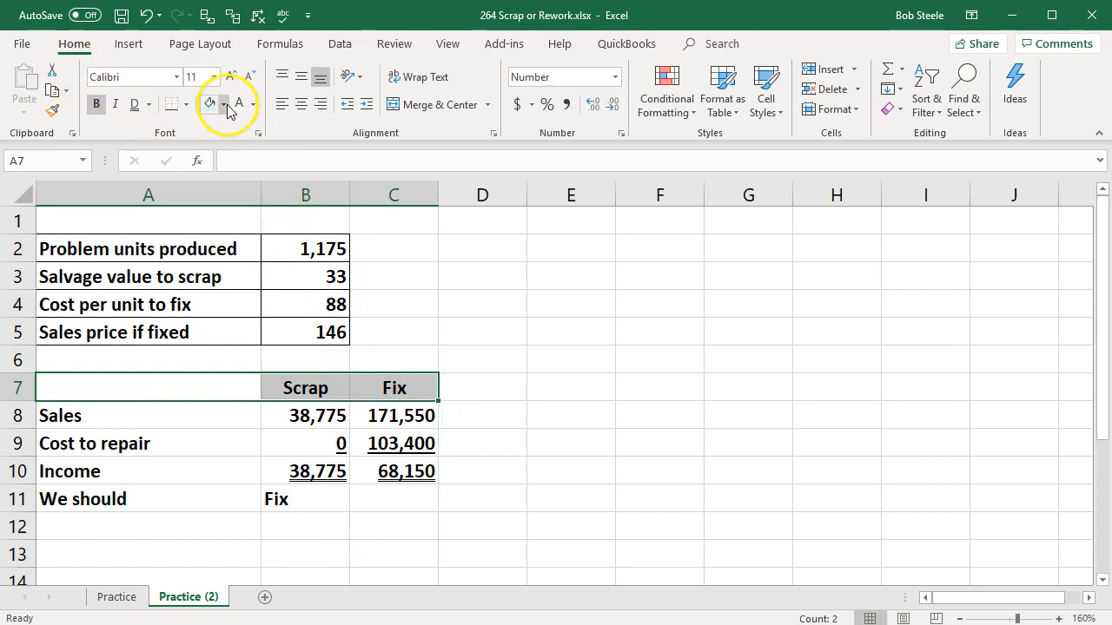
# Step: Fill the Scrap/Fix header black and the Sales-to-Income rows plus the Fix conclusion light blue
pyautogui.click(208, 105)
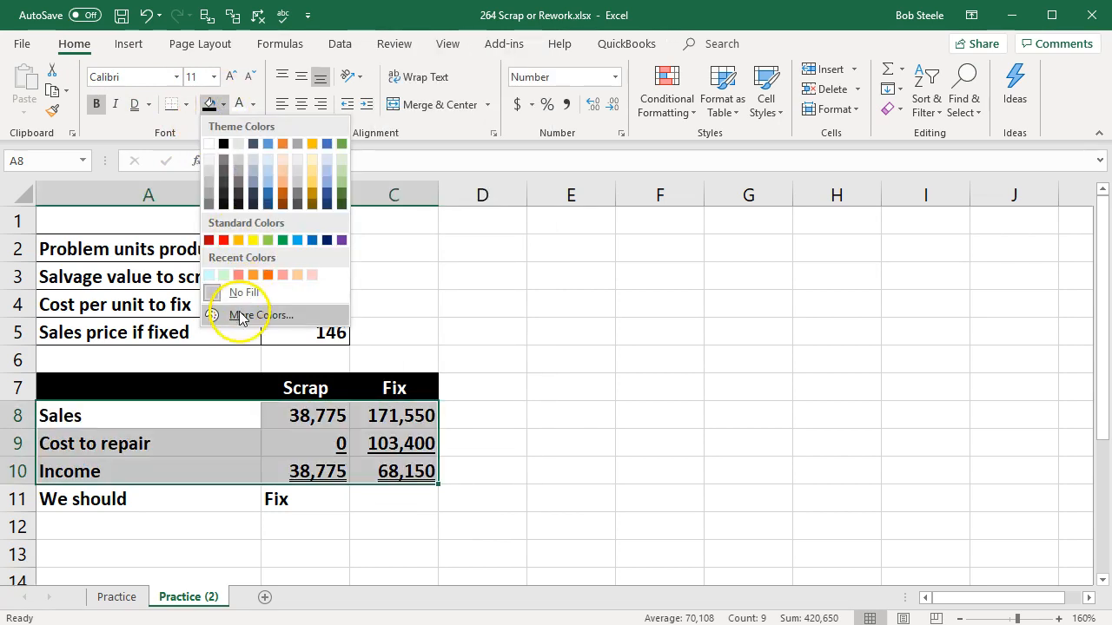
pyautogui.click(261, 314)
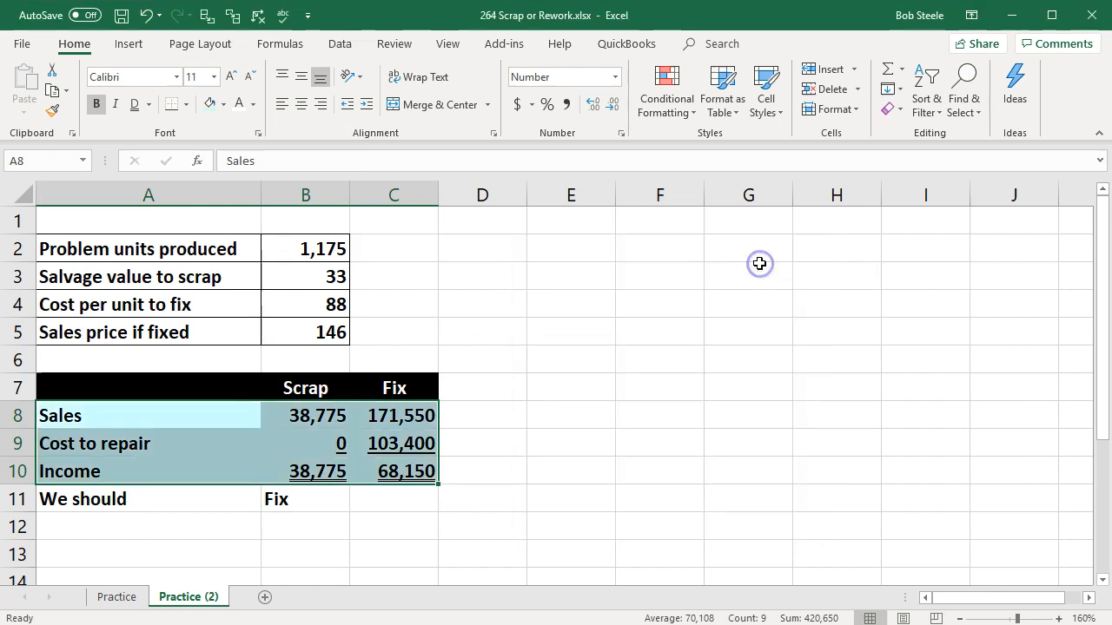
pyautogui.click(184, 105)
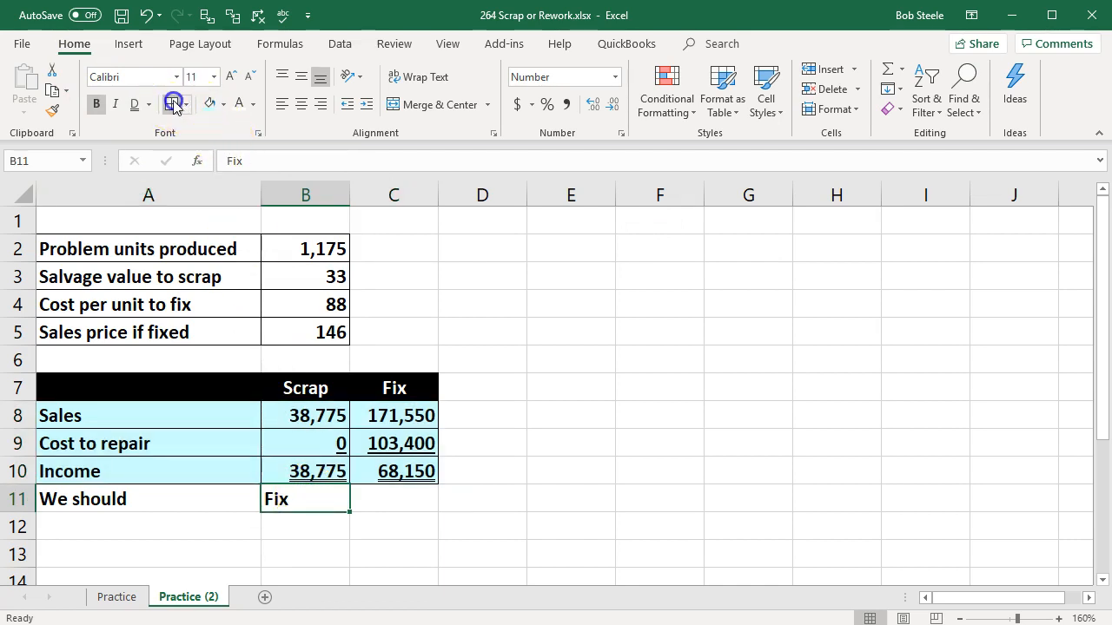
pyautogui.click(569, 442)
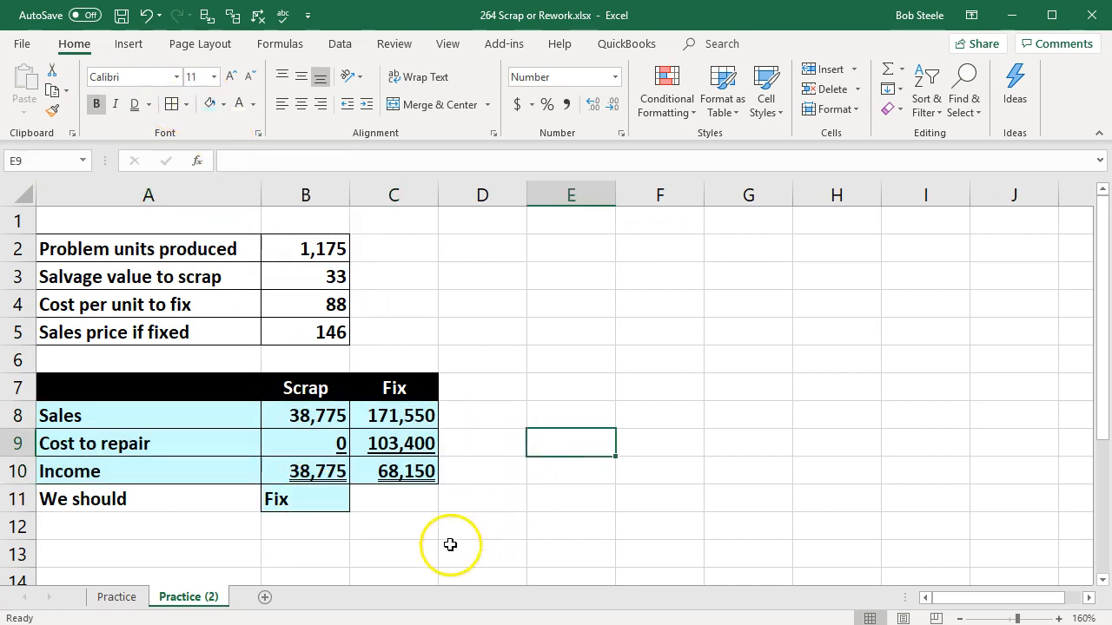